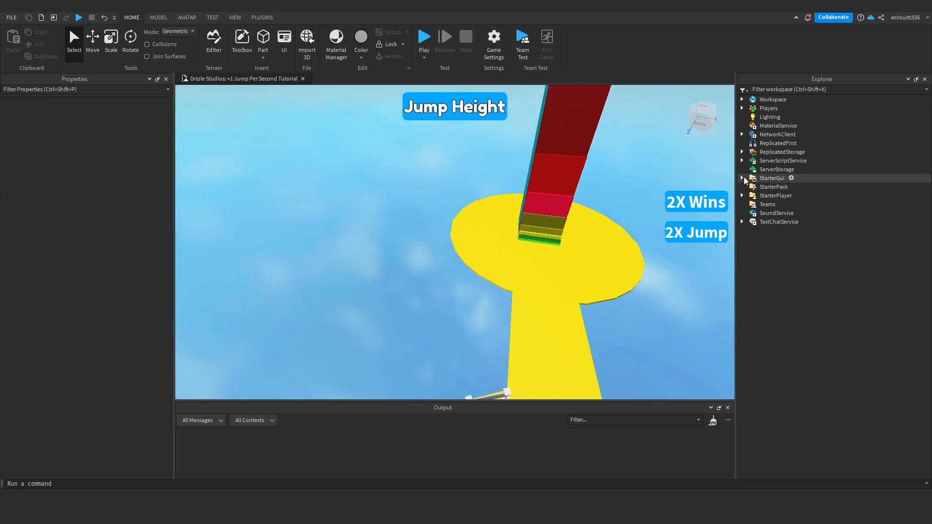
# Add ScreenGui InteractableGUI under StarterGui containing a TextButton named StopJumpButton.
pyautogui.click(772, 178)
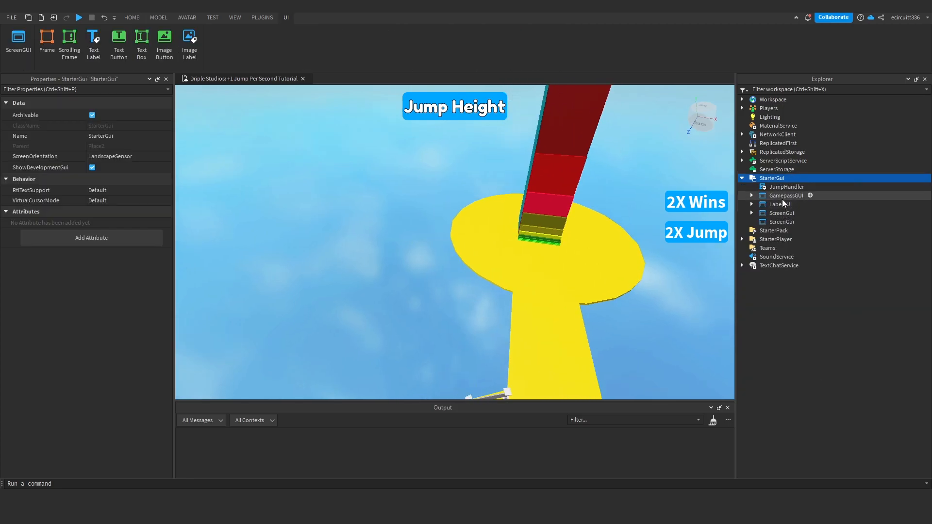
pyautogui.rightClick(781, 221)
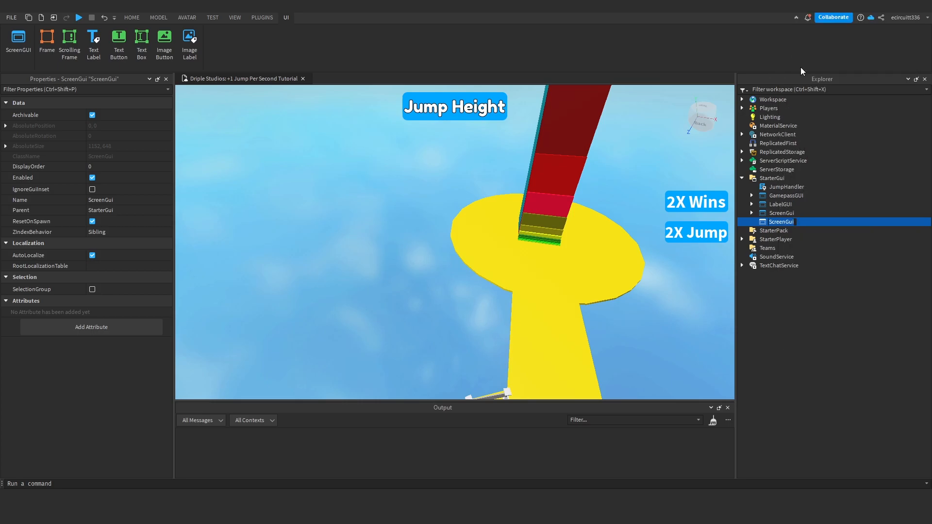
pyautogui.write('Interactble')
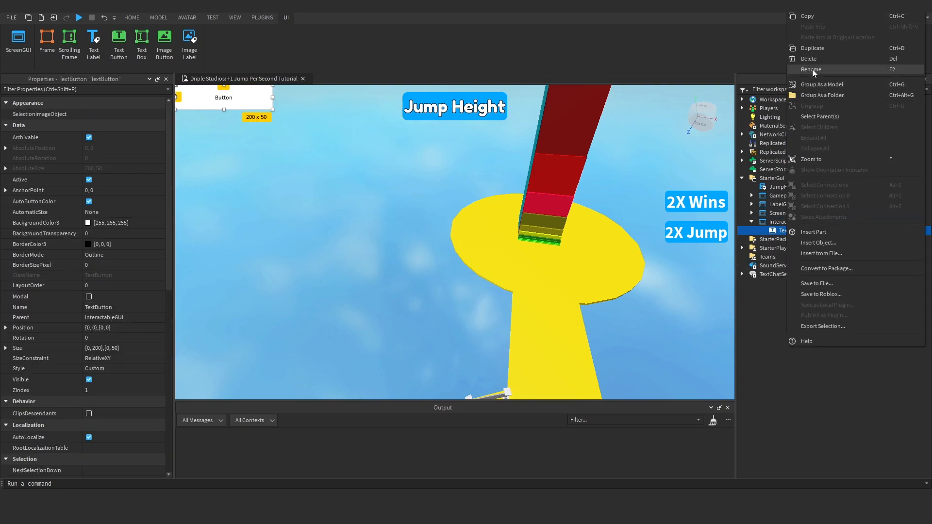
pyautogui.click(810, 70)
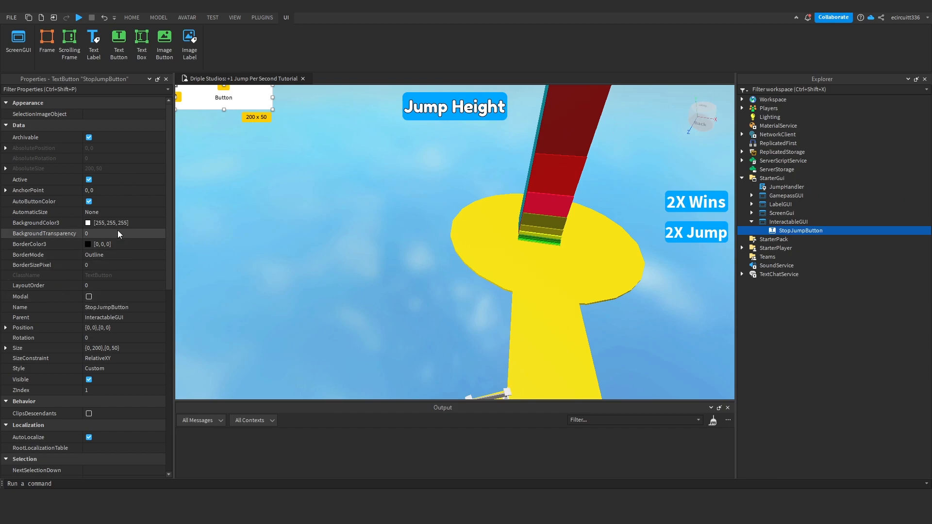
# Set BackgroundColor3 to red, then shrink and place the button under the Jump Height label.
pyautogui.click(89, 222)
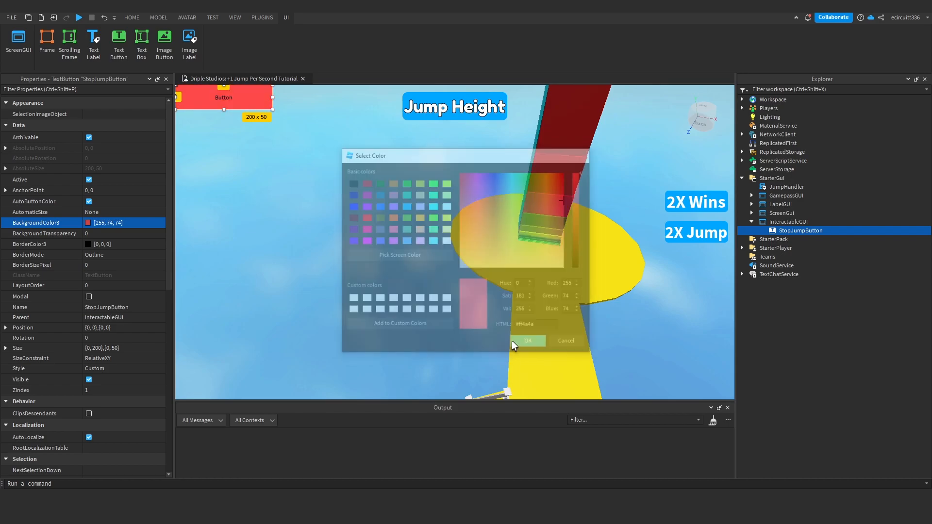
pyautogui.click(526, 341)
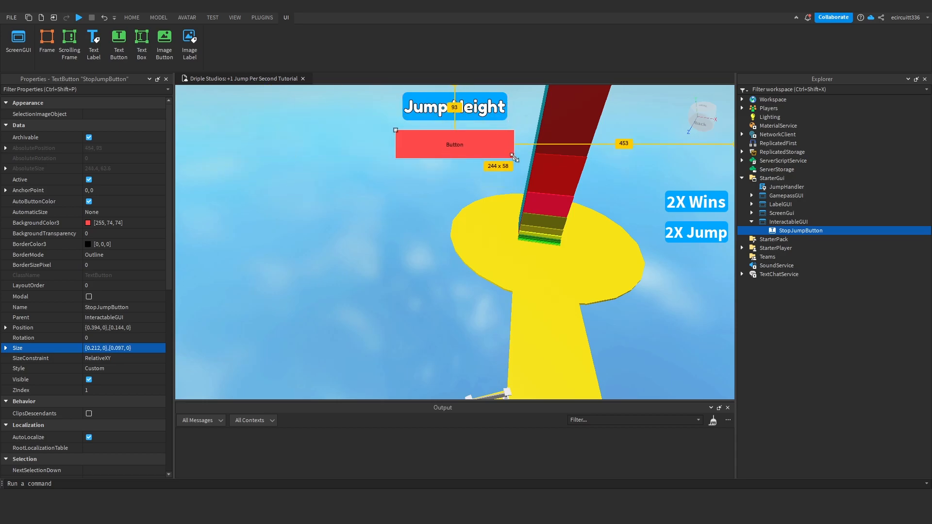
pyautogui.moveTo(515, 156); pyautogui.dragTo(487, 152)
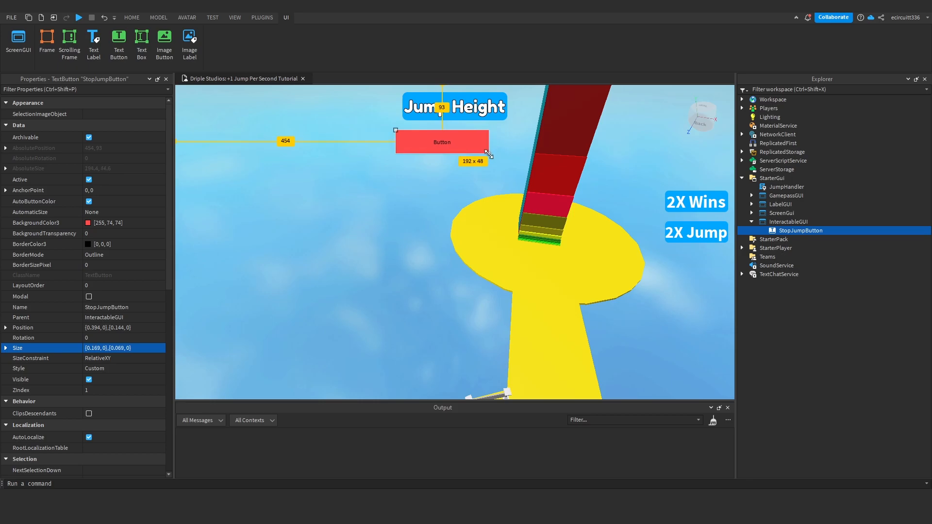
pyautogui.moveTo(489, 142); pyautogui.dragTo(512, 142)
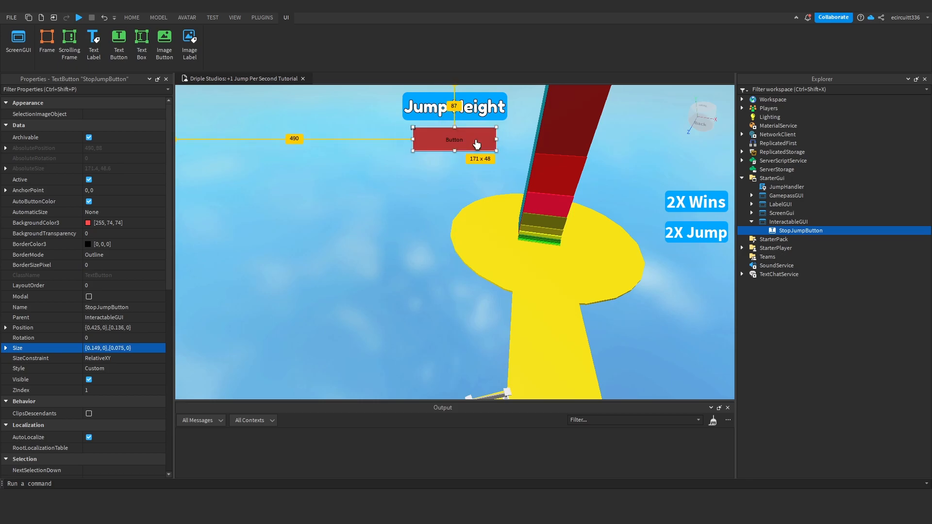
# Set the button Text to STOP JUMP with Bold FontFace and add a UICorner.
pyautogui.click(101, 312)
pyautogui.write('STOP JUMP')
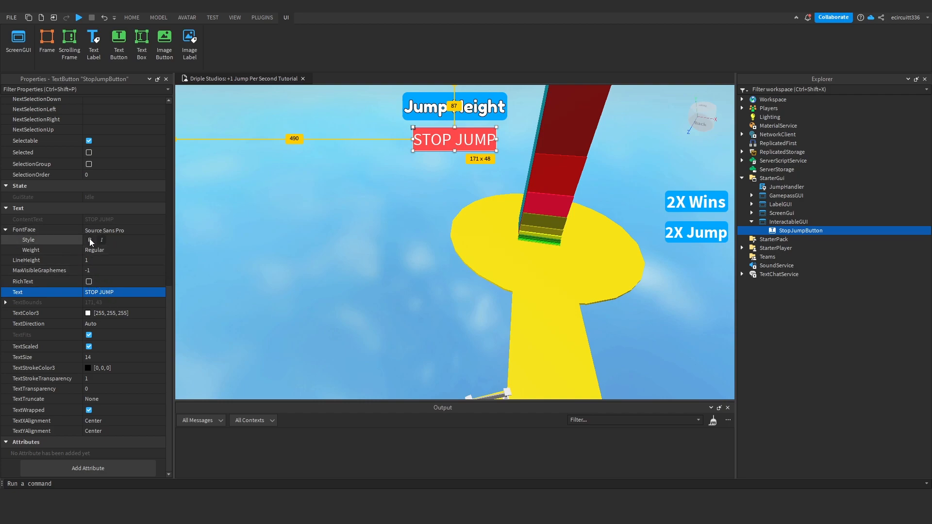
pyautogui.click(90, 240)
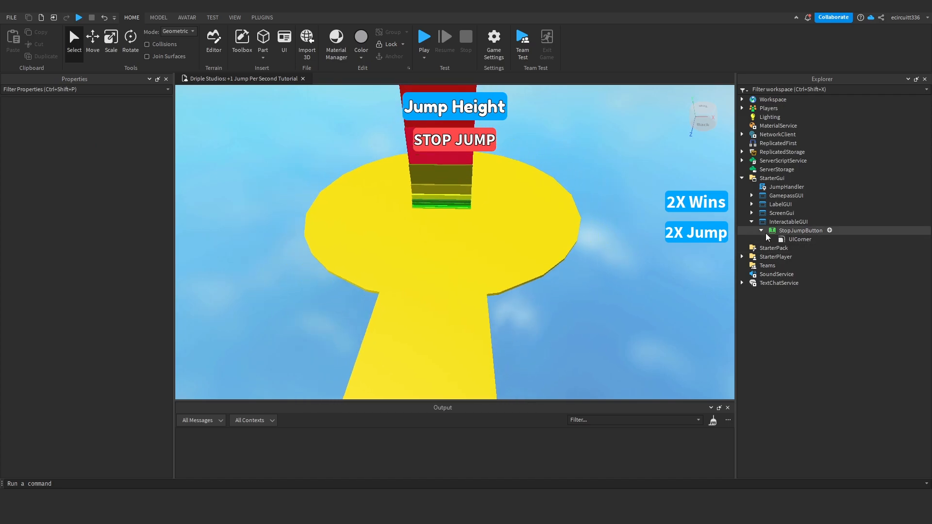
# Insert a LocalScript under StopJumpButton and bring it up in the script editor.
pyautogui.click(762, 232)
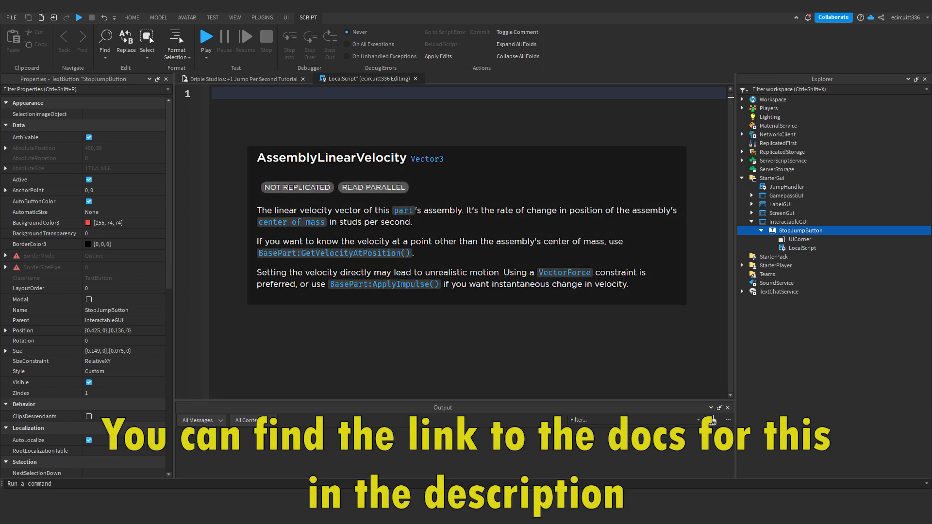
pyautogui.click(212, 93)
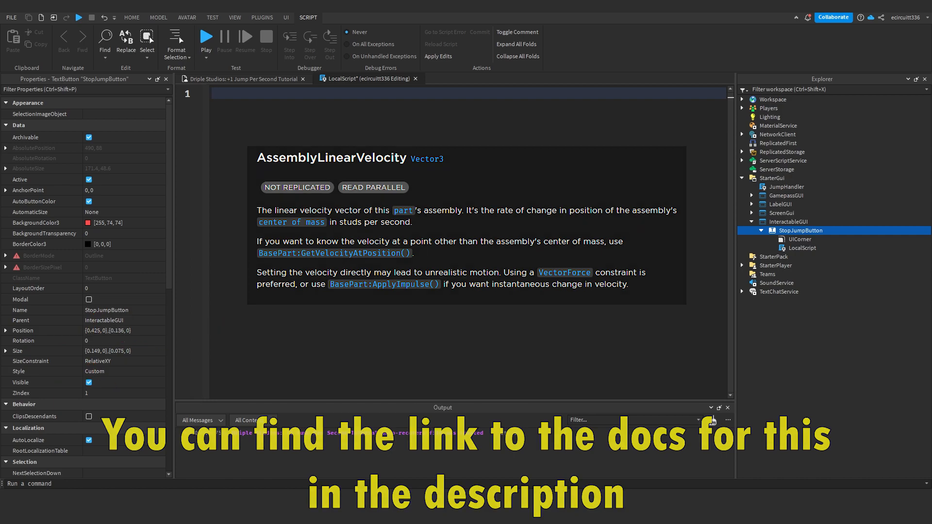
# Connect a MouseButton1Click handler on script.Parent and get plr from game.Players.LocalPlayer.
pyautogui.write('script.')
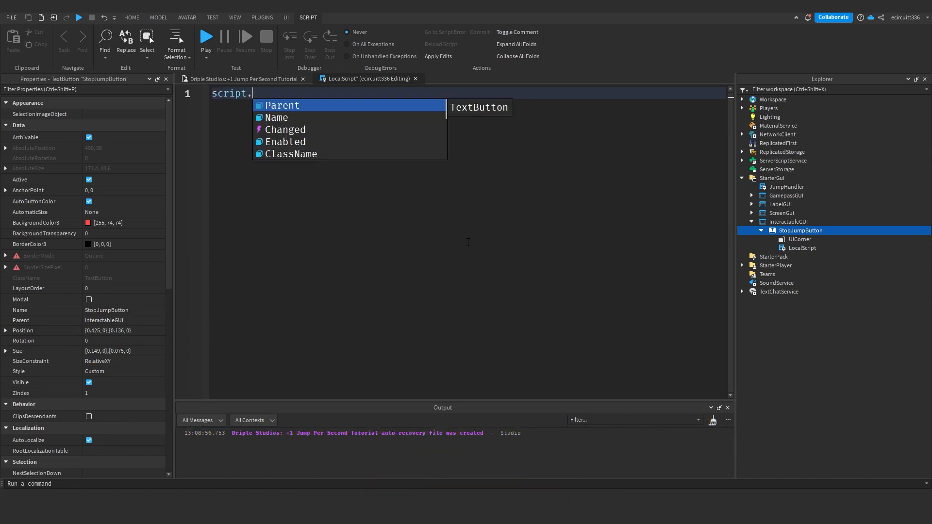
pyautogui.write('Parent,')
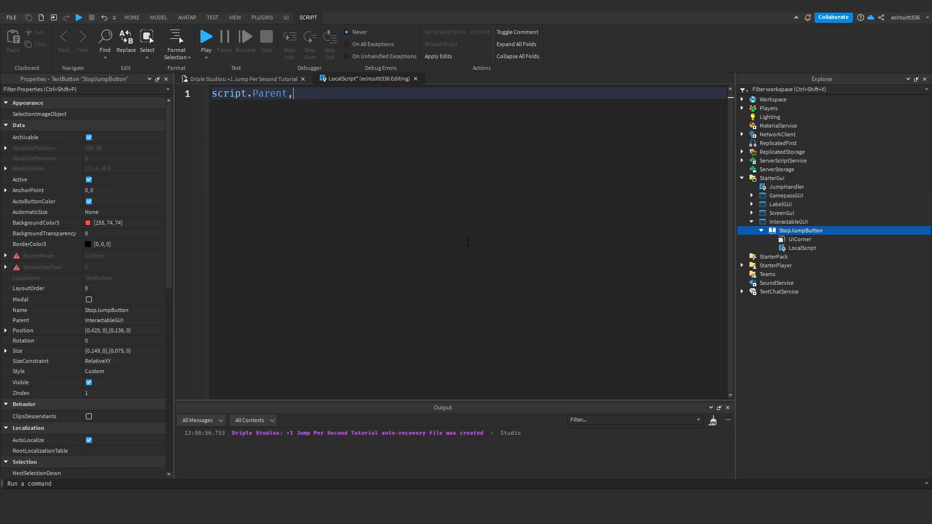
pyautogui.write('.MouseButton1Click:Connect(function(')
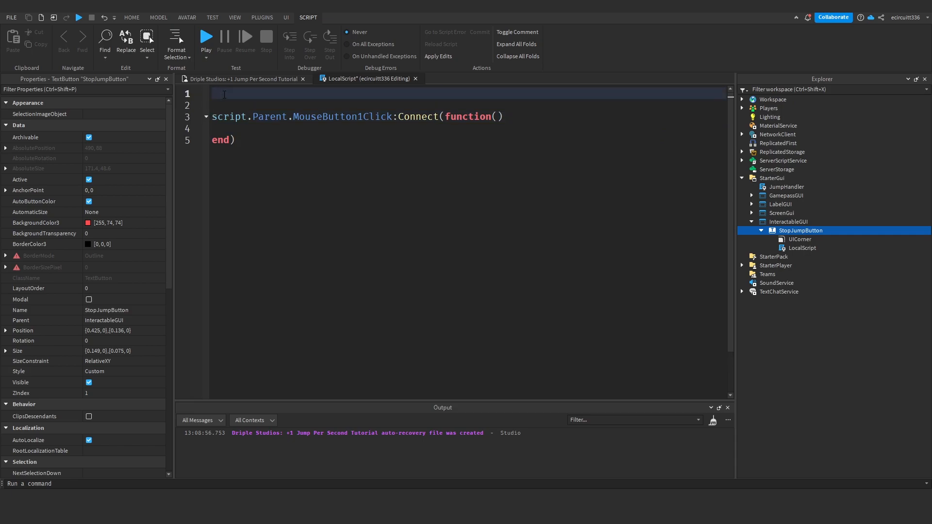
pyautogui.write('local plr =-')
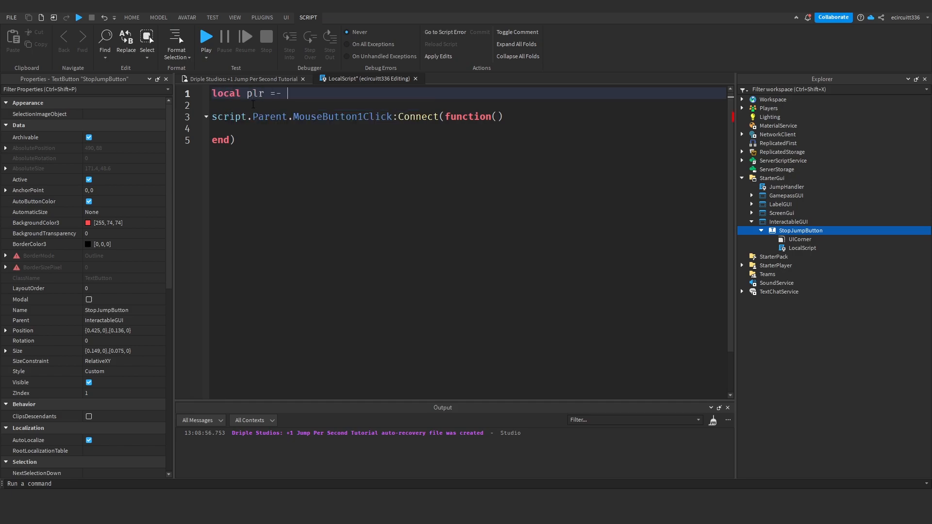
pyautogui.write('game.Players')
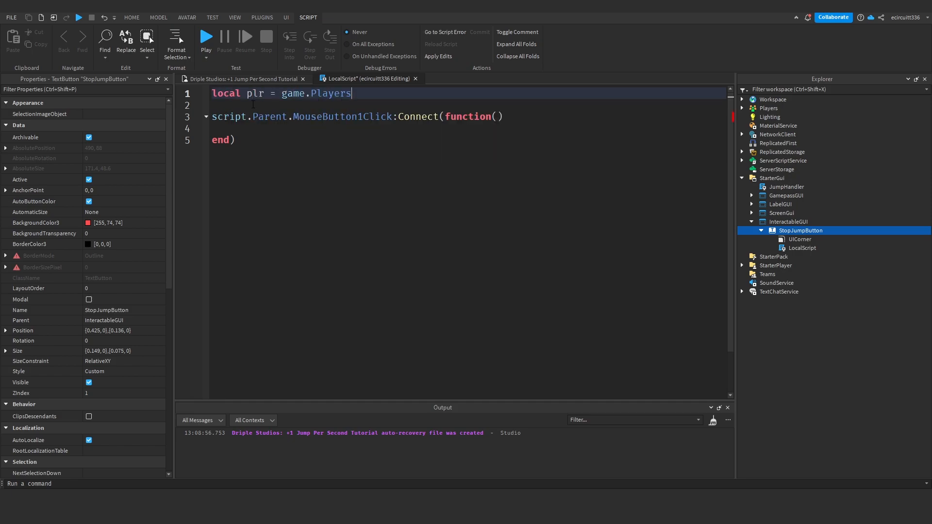
pyautogui.write('.LocalPlayer')
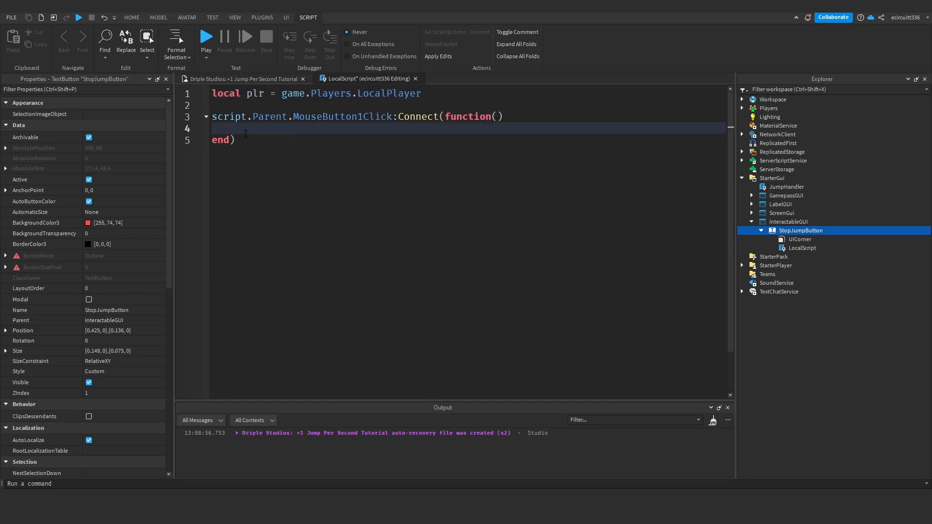
# Inside the handler, store plr.Character.HumanoidRootPart in a local HRP variable.
pyautogui.write('local HRP')
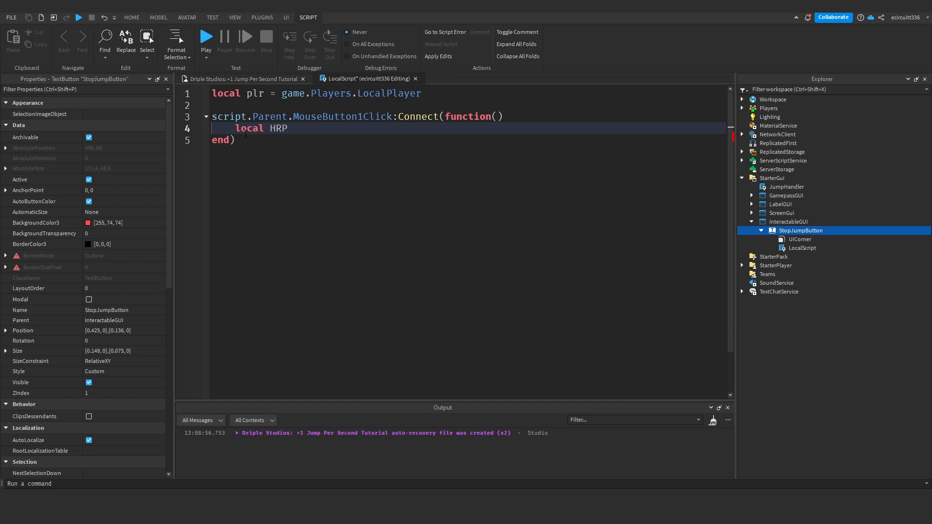
pyautogui.write('= plr')
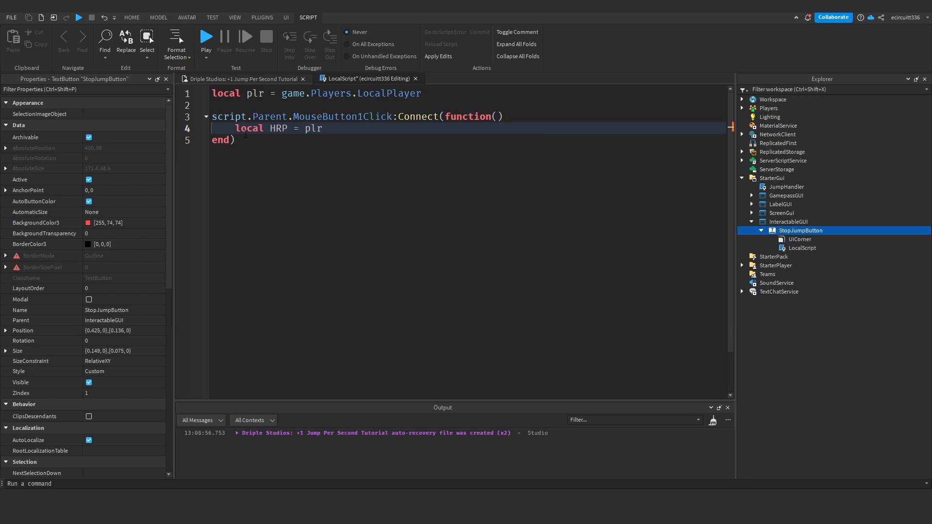
pyautogui.write('Character.')
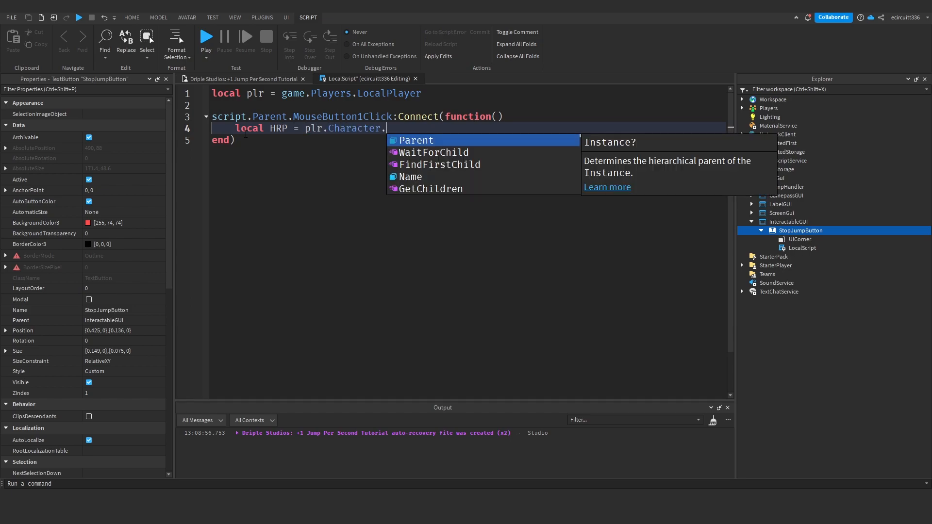
pyautogui.write('HumanoidRo')
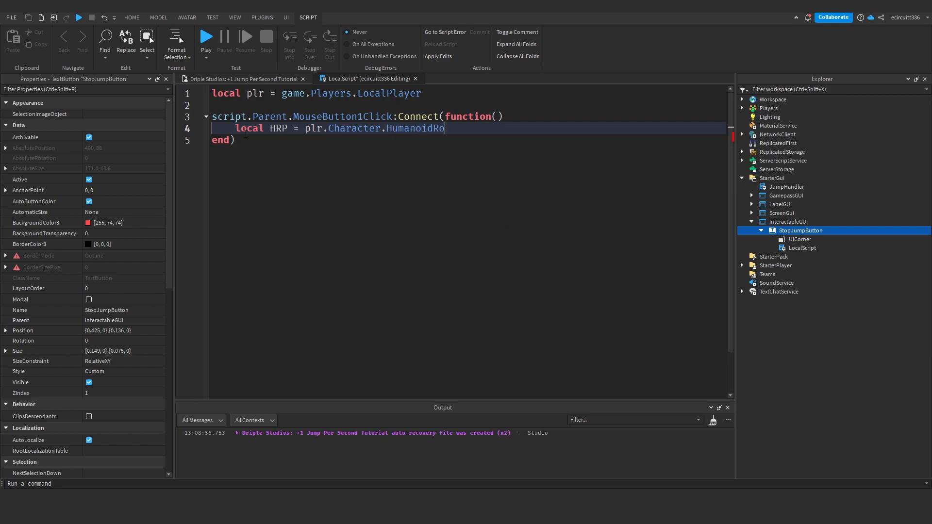
pyautogui.write('otPart')
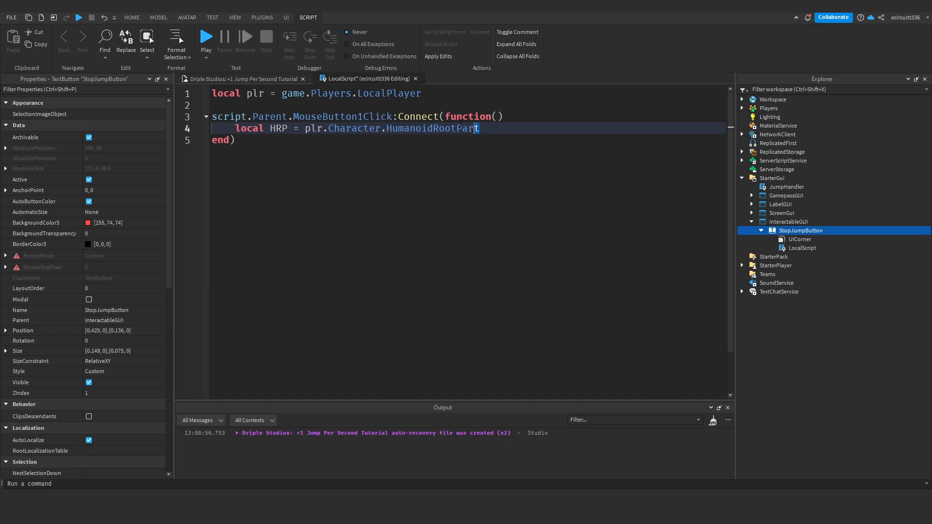
pyautogui.doubleClick(278, 128)
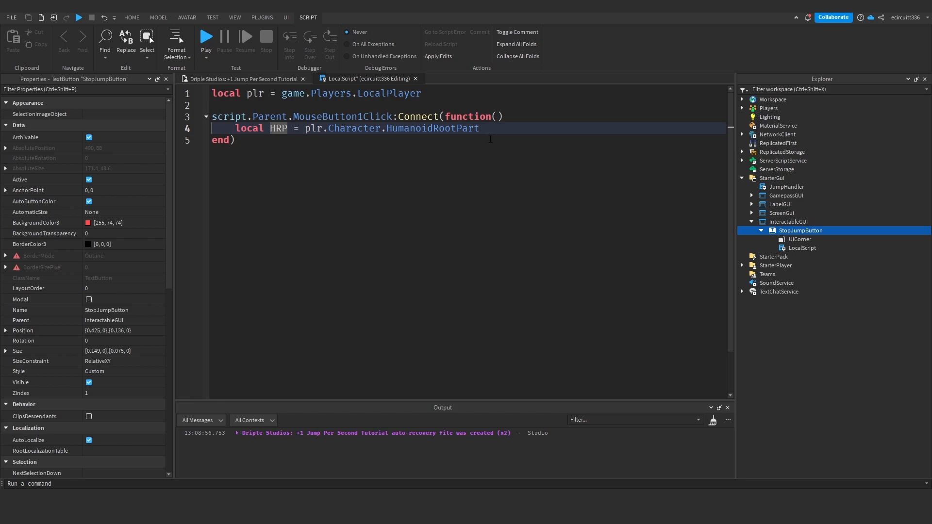
pyautogui.click(131, 17)
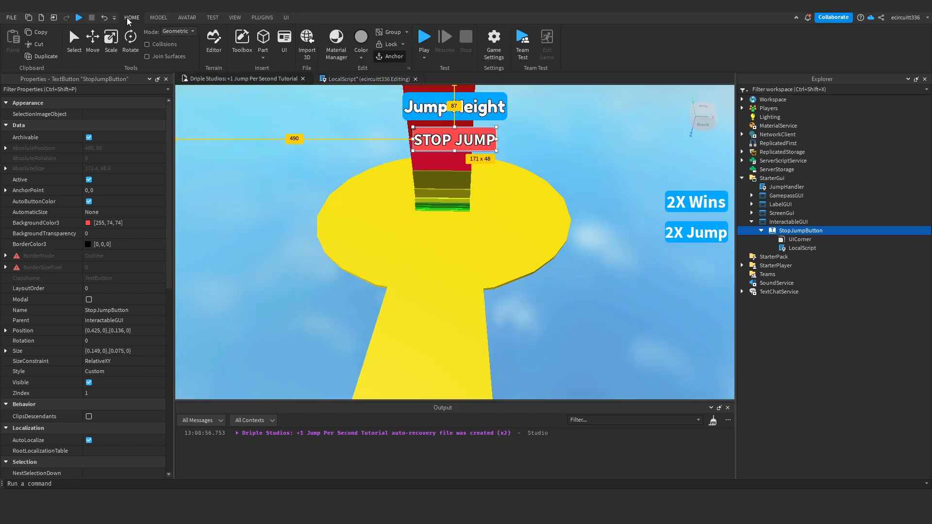
pyautogui.click(494, 42)
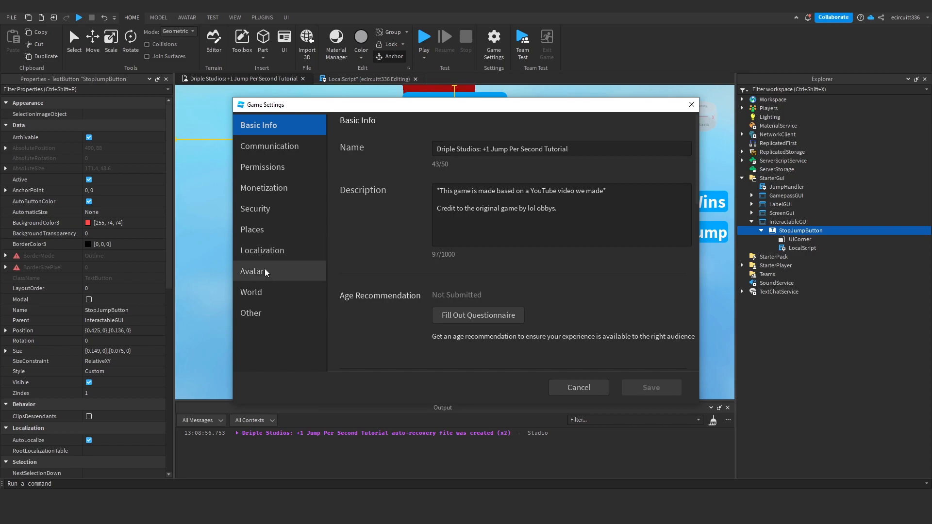
pyautogui.click(253, 270)
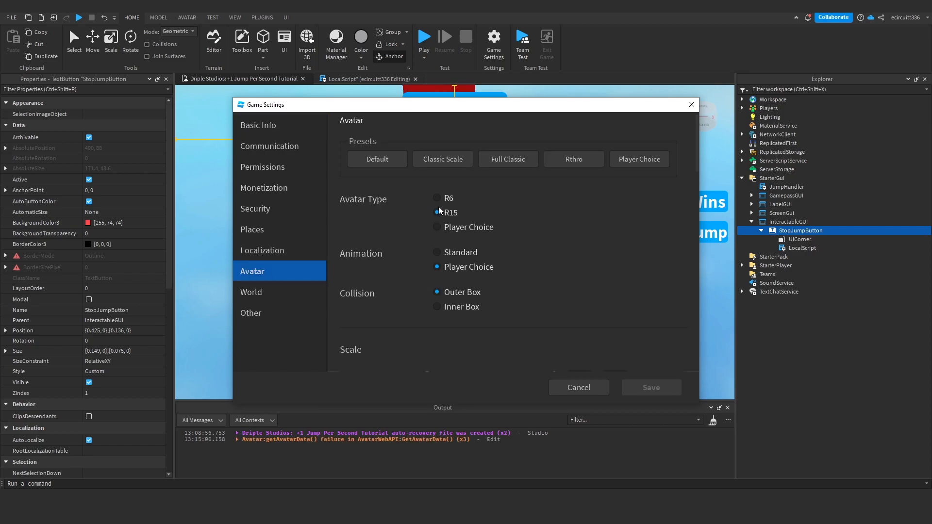
pyautogui.click(437, 212)
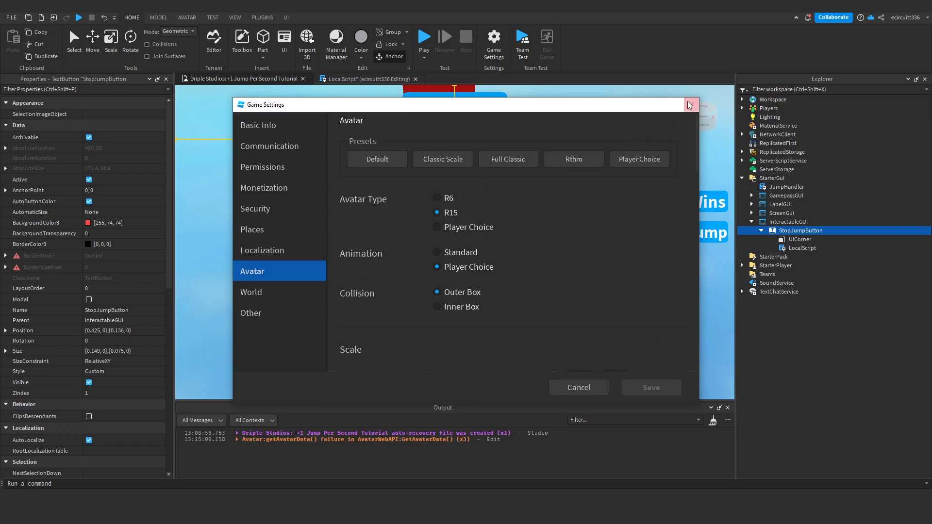
pyautogui.click(690, 105)
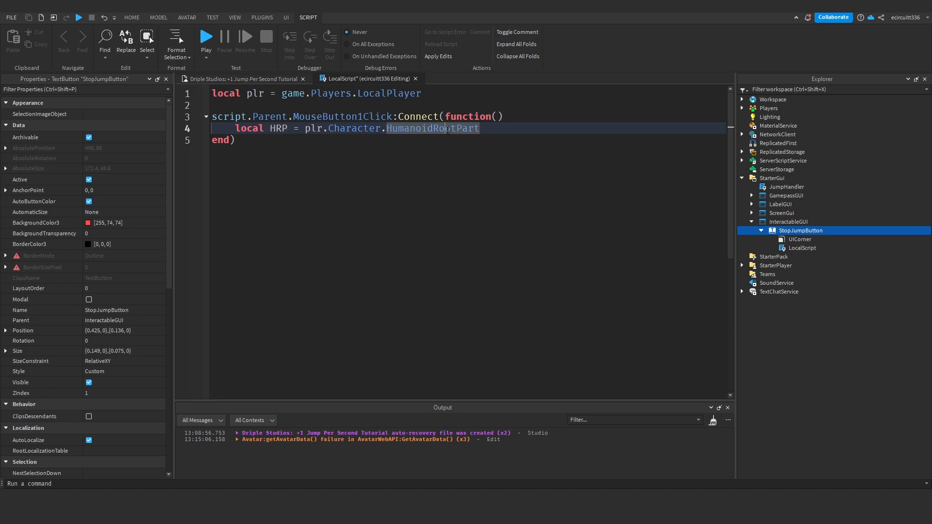
# Finish the HRP line and start HRP.AssemblyLinearVelocity on a new line in the handler.
pyautogui.write('Upper')
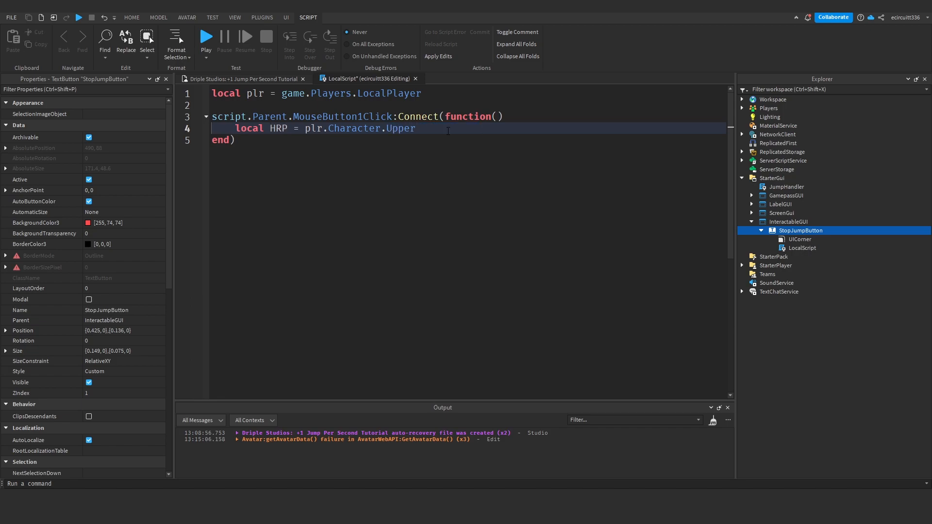
pyautogui.write('HumanoidRootPart')
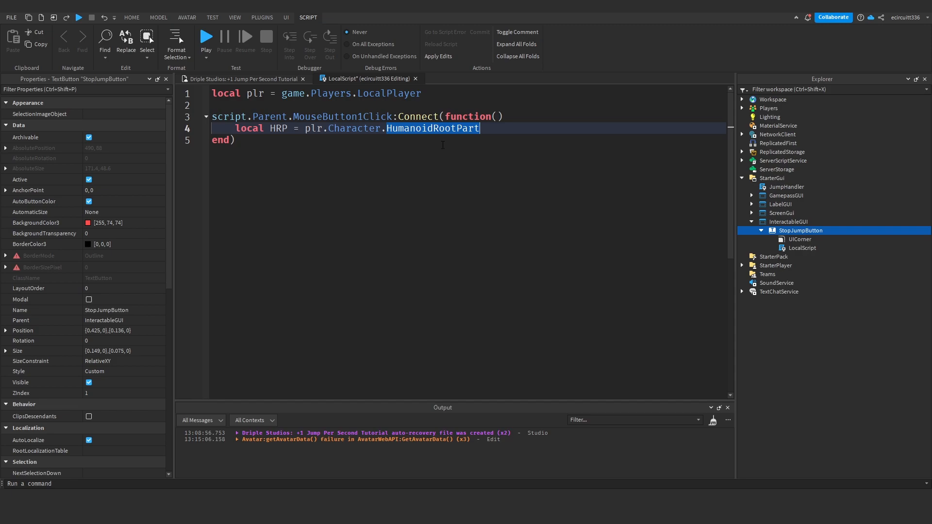
pyautogui.press('enter')
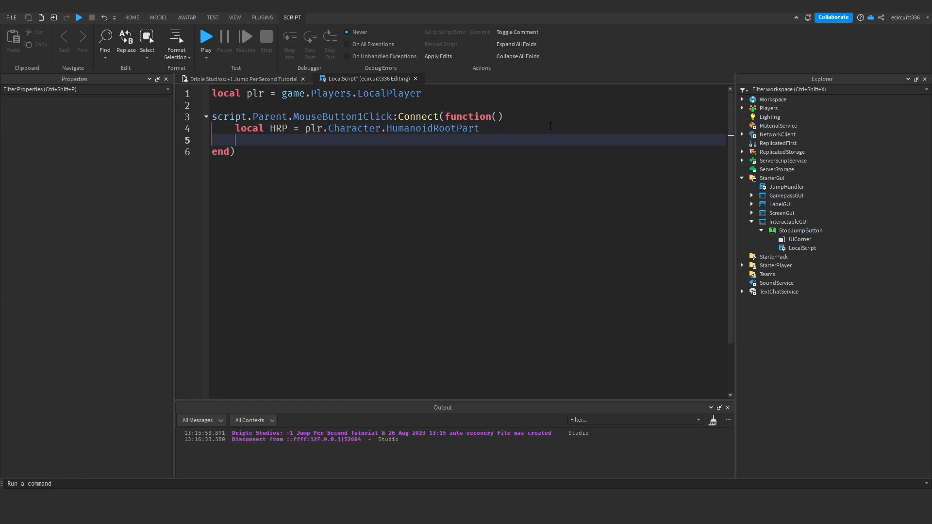
pyautogui.write('HRP.')
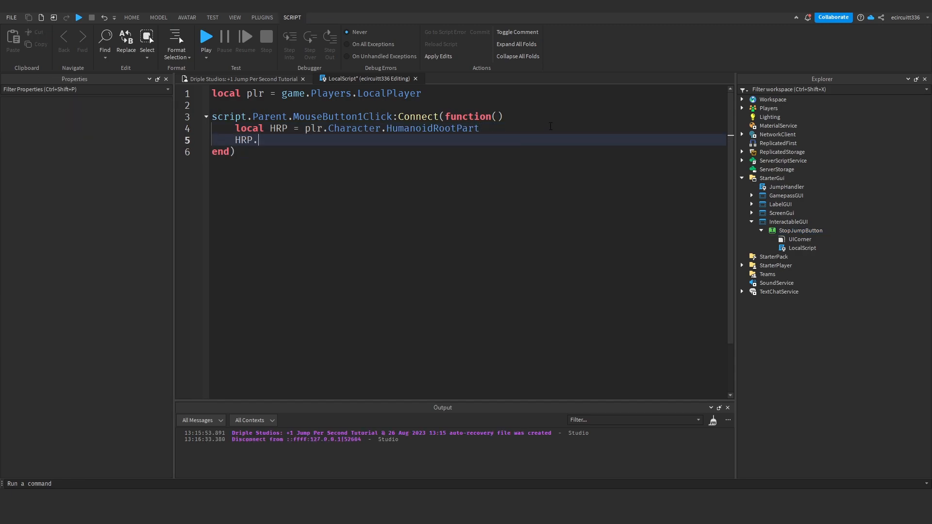
pyautogui.write('AssemblyN')
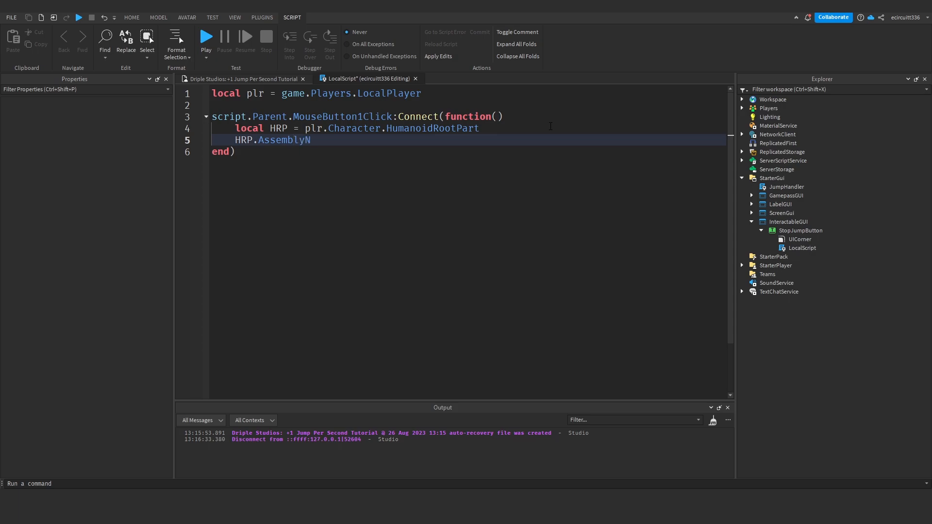
pyautogui.write('LinearVeloci')
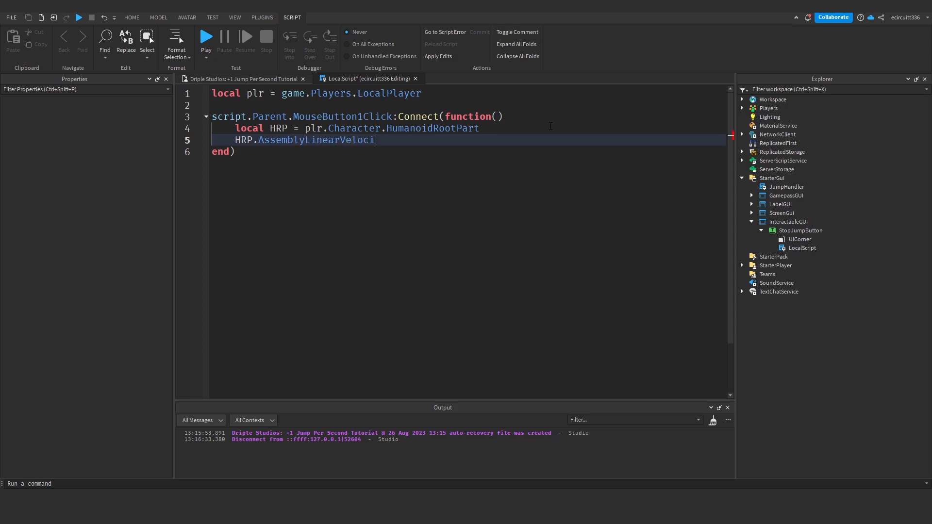
pyautogui.write('ty =')
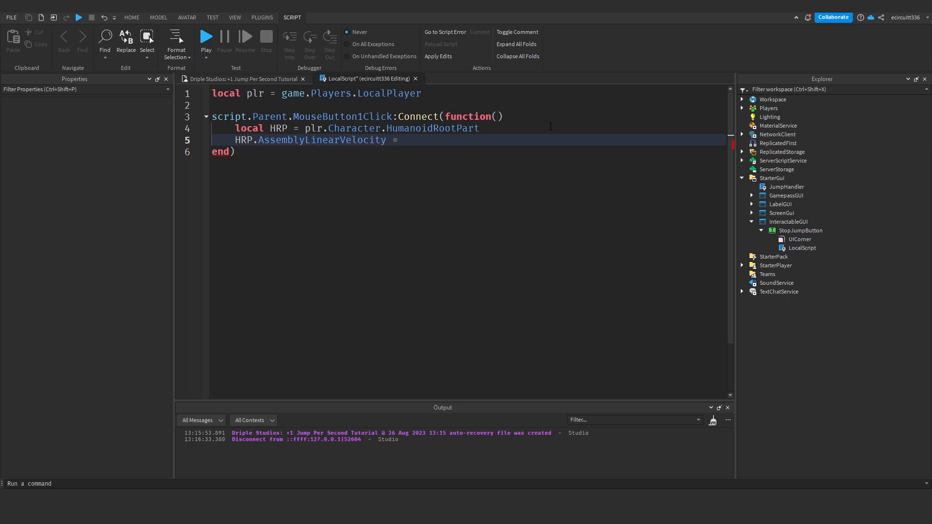
# Assign Vector3.new(0,0,0) to it and remove the stray extra closing parenthesis.
pyautogui.write('V')
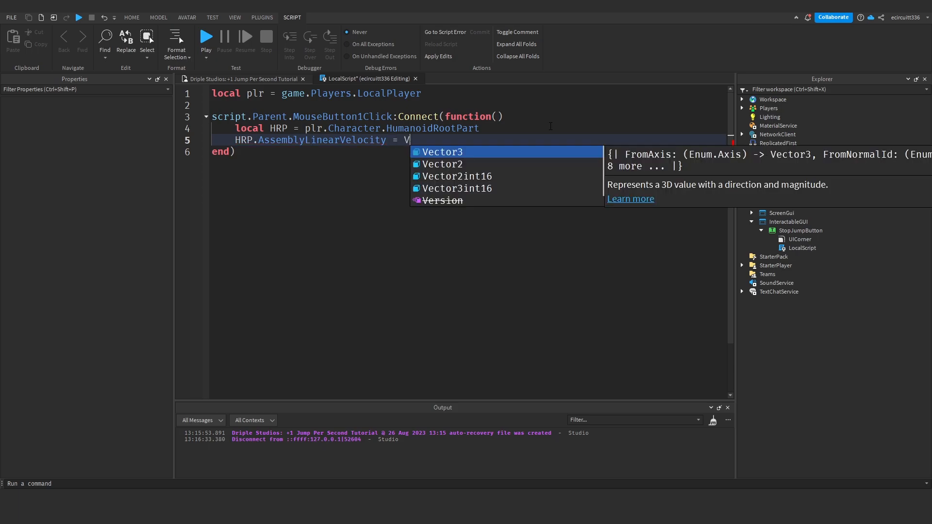
pyautogui.write('ector3.new')
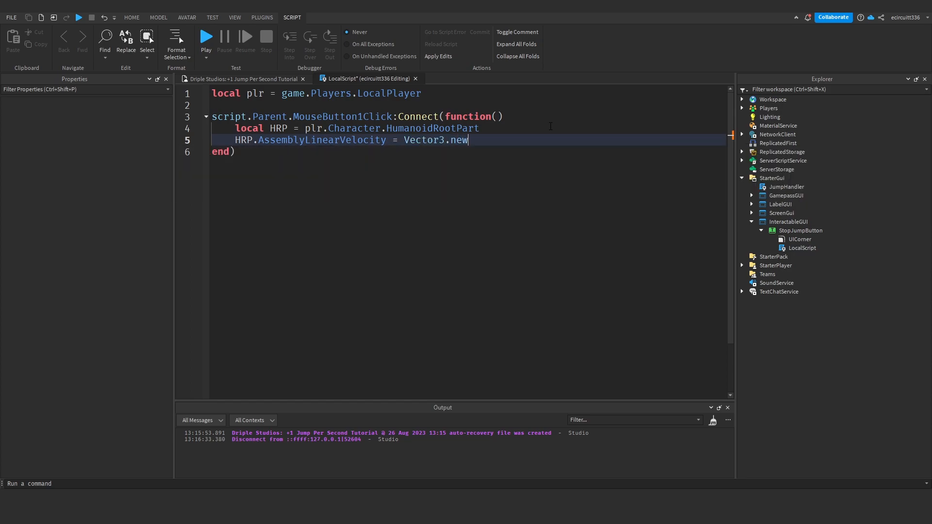
pyautogui.write('(-))')
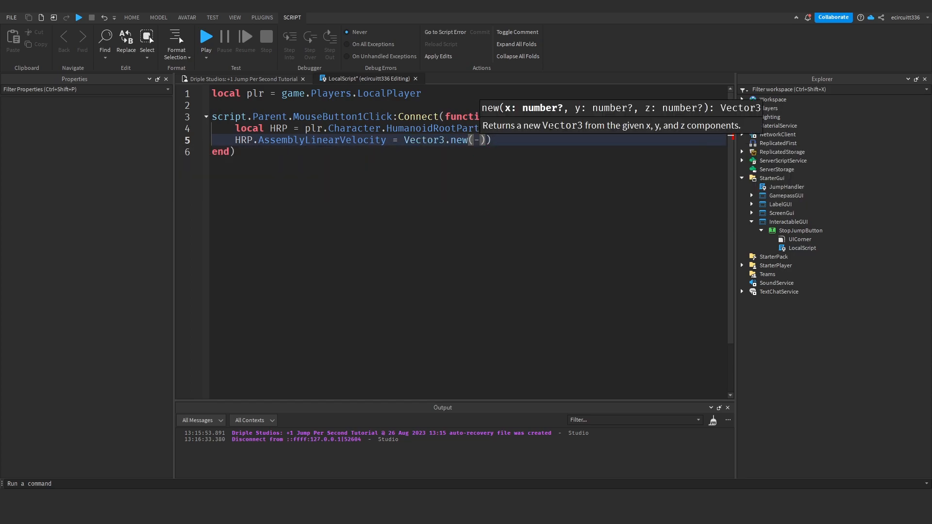
pyautogui.write('0,0,0')
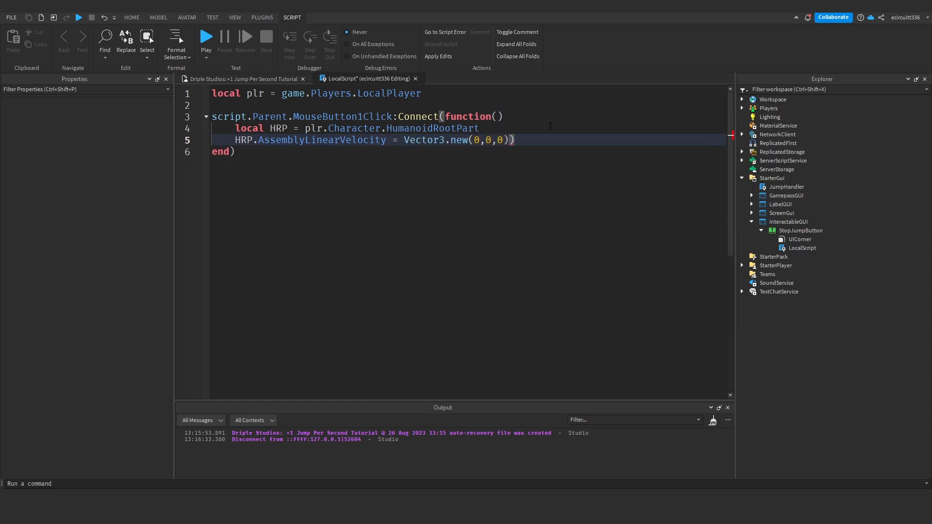
pyautogui.click(802, 248)
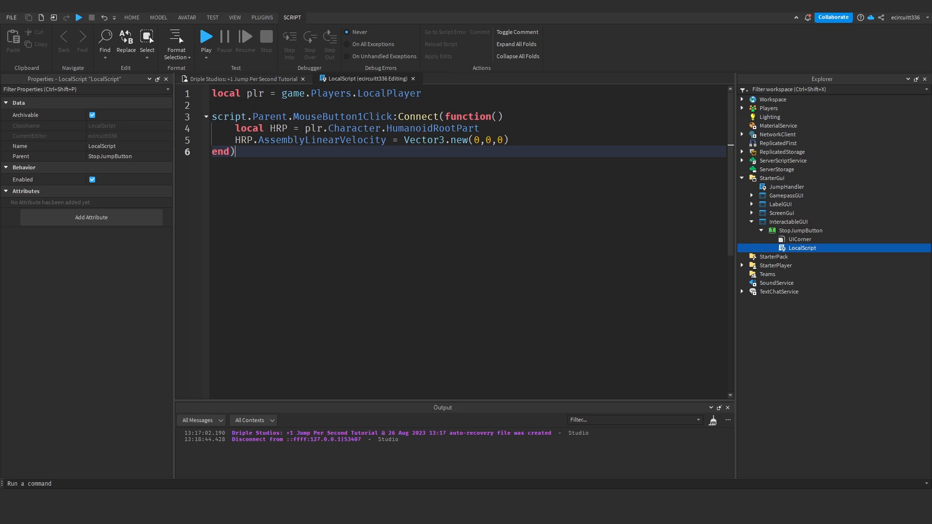
# Leave the LocalScript and start a playtest showing the red STOP JUMP button.
pyautogui.doubleClick(278, 128)
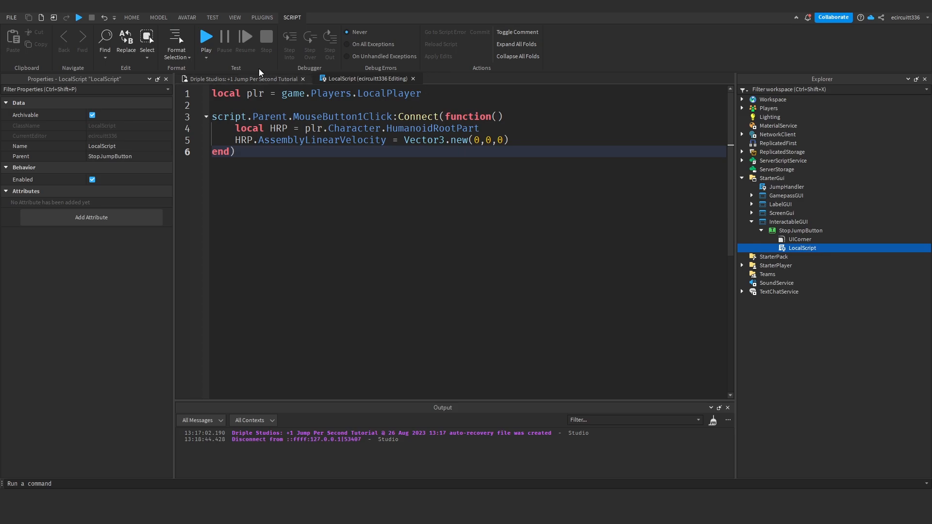
pyautogui.click(206, 35)
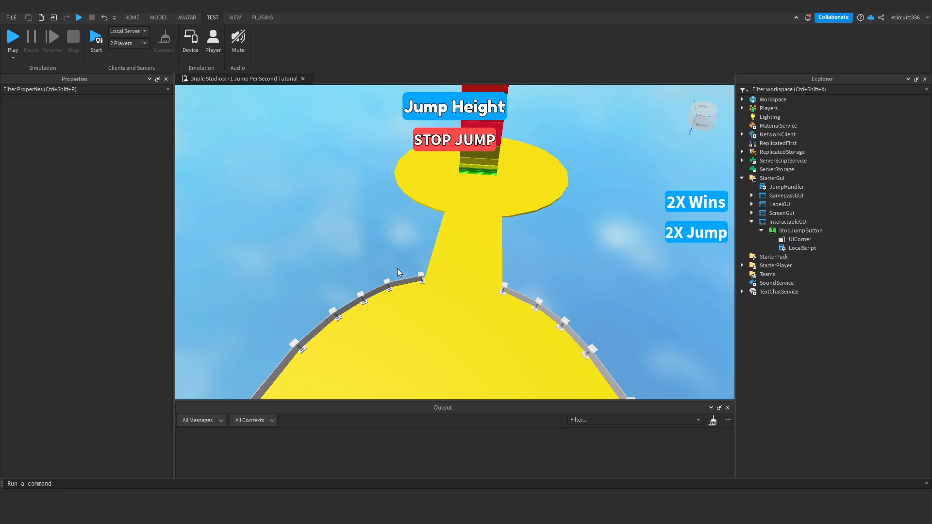
pyautogui.moveTo(355, 155)
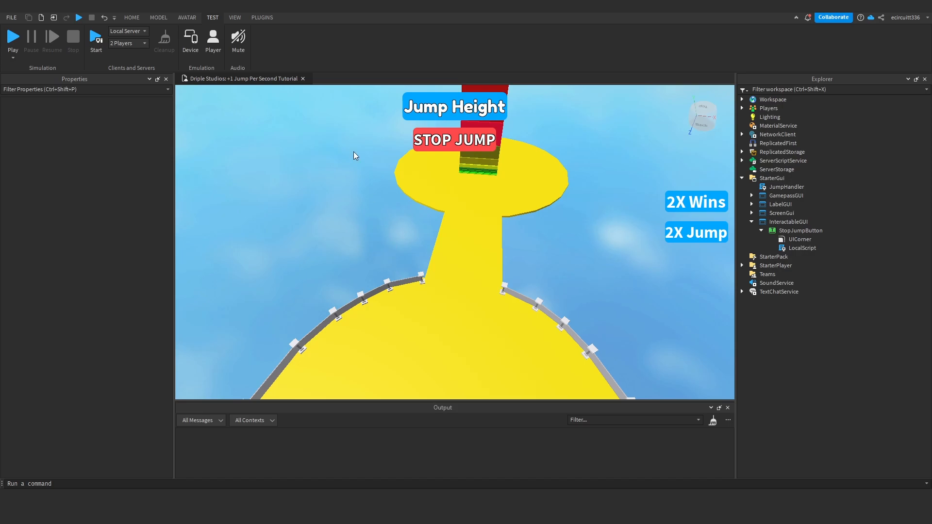